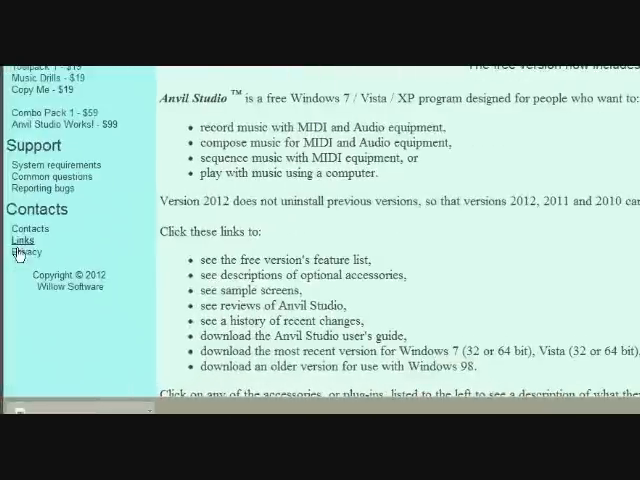
# - Open the Links page under Contacts on the Anvil Studio website
pyautogui.click(22, 239)
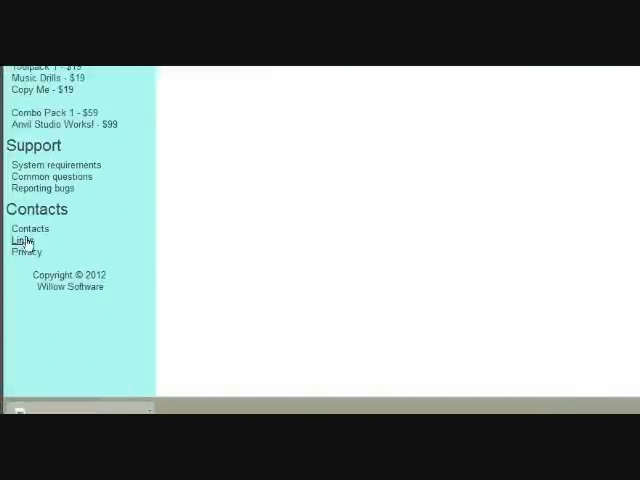
pyautogui.click(23, 240)
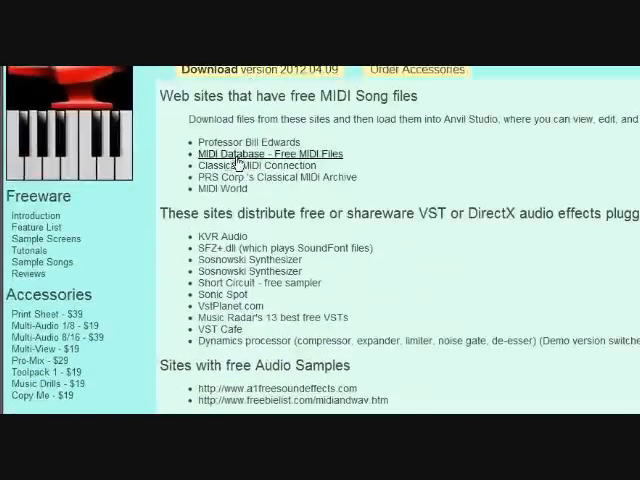
# - Follow the 'MIDI Database - Free MIDI Files' link to the Free MIDI Files site
pyautogui.click(261, 152)
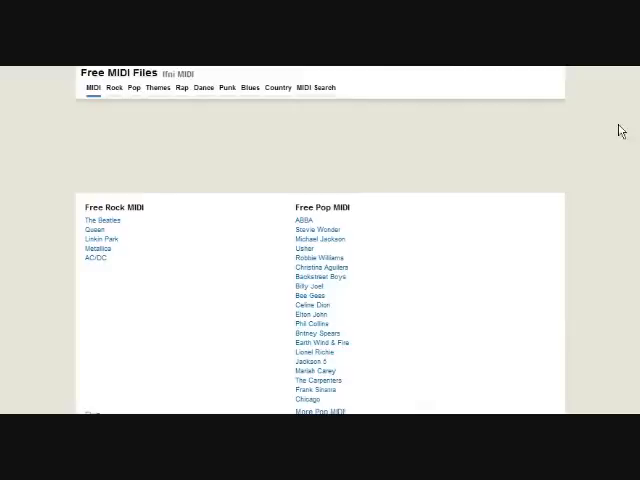
pyautogui.moveTo(300, 142)
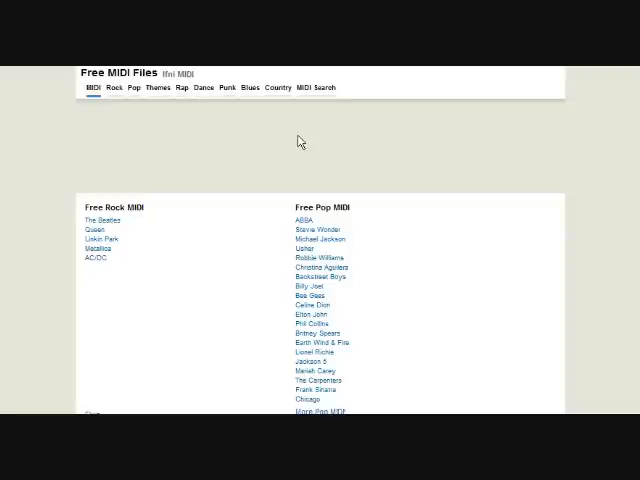
pyautogui.moveTo(116, 112)
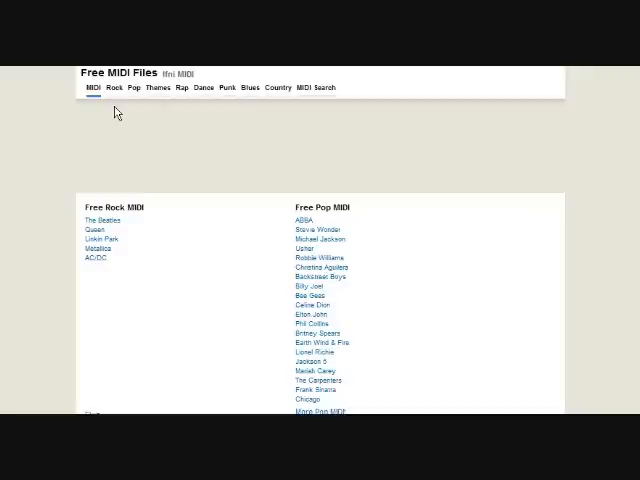
pyautogui.moveTo(127, 112)
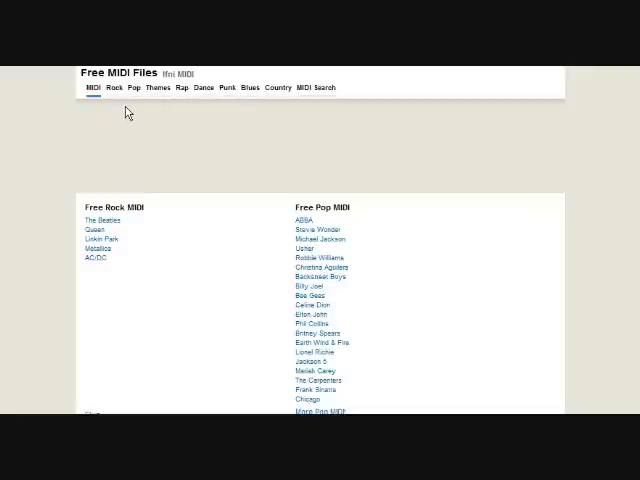
pyautogui.moveTo(221, 117)
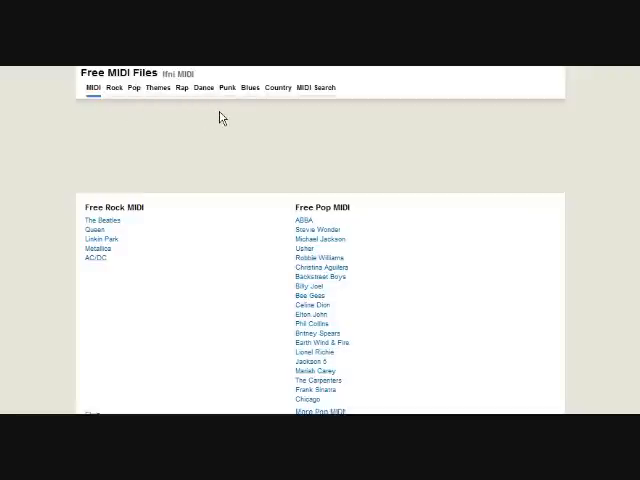
pyautogui.moveTo(313, 120)
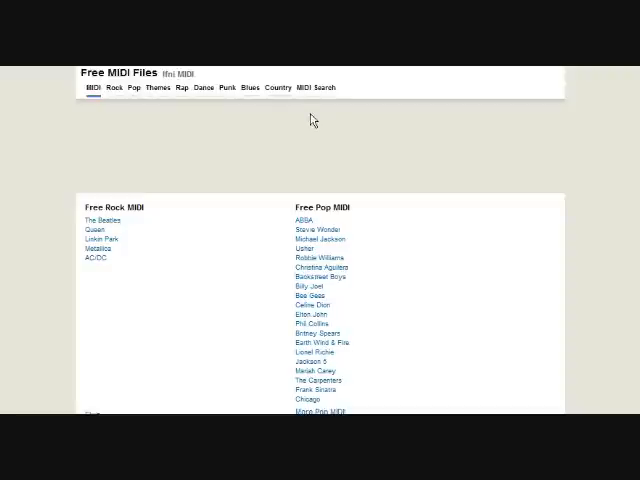
pyautogui.moveTo(316, 120)
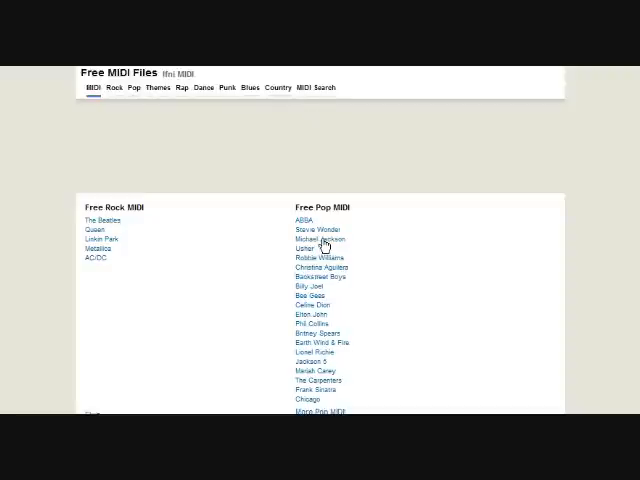
# - Open Michael Jackson under Free Pop MIDI and save the Billie Jean file
pyautogui.click(318, 238)
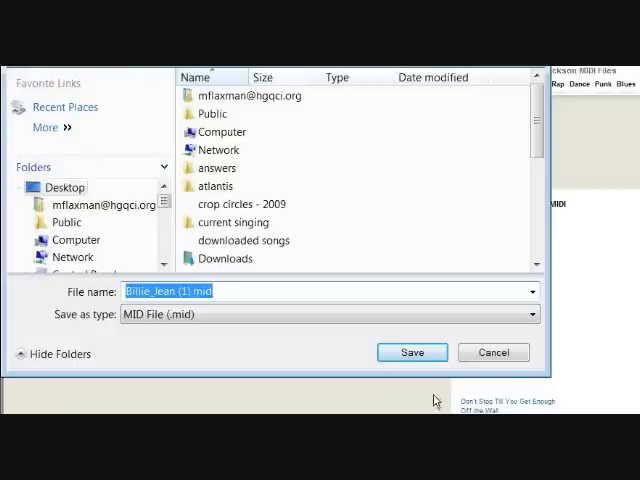
pyautogui.click(411, 352)
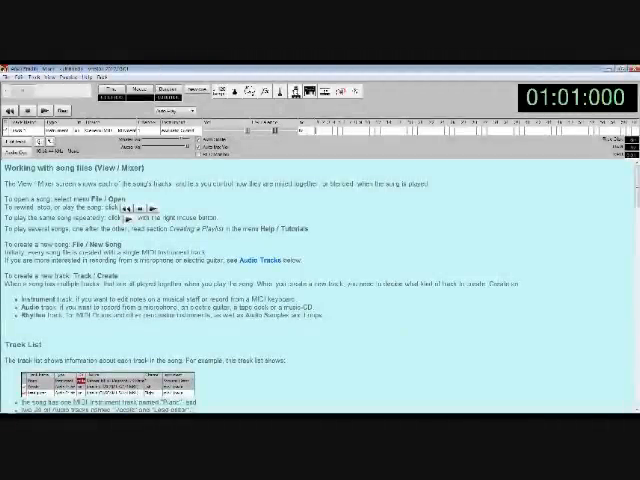
# - Choose Piano Roll Editor from the View menu for the empty untitled song
pyautogui.click(112, 88)
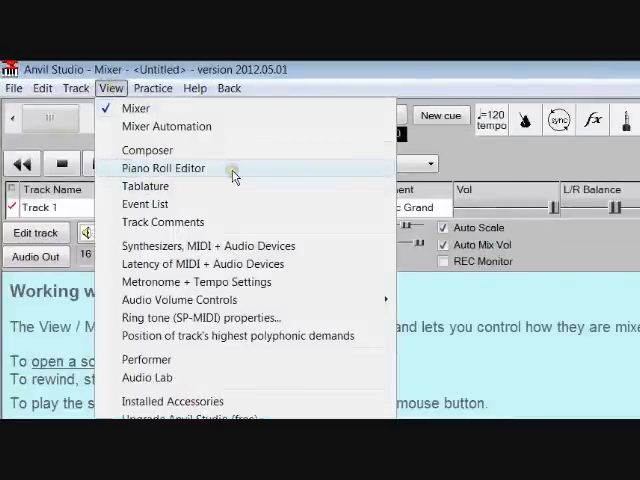
pyautogui.click(164, 168)
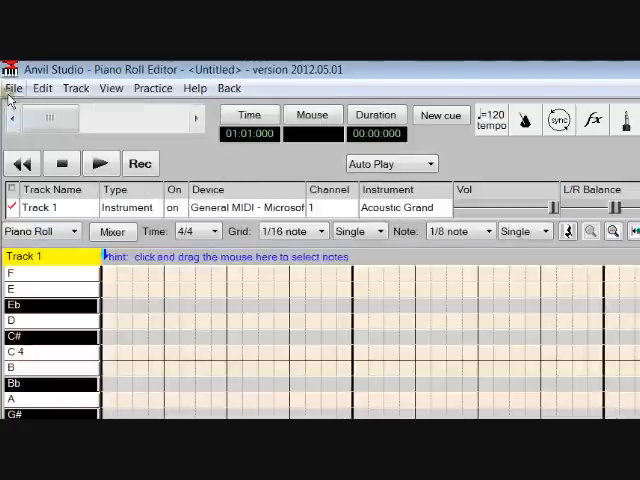
# - Open Billie_Jean.mid from the Desktop via File > Open Song
pyautogui.click(14, 88)
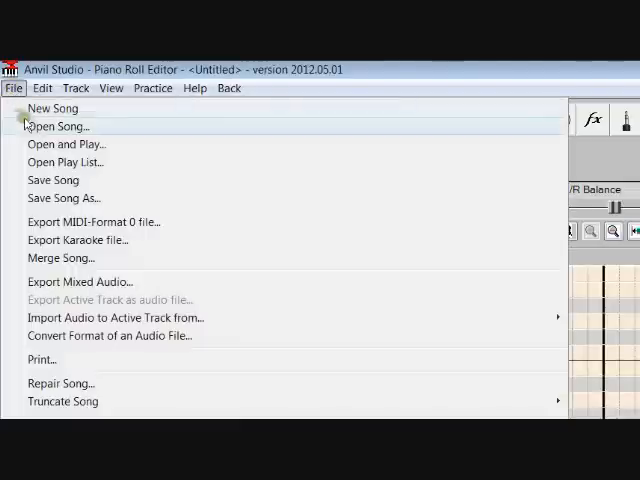
pyautogui.click(56, 126)
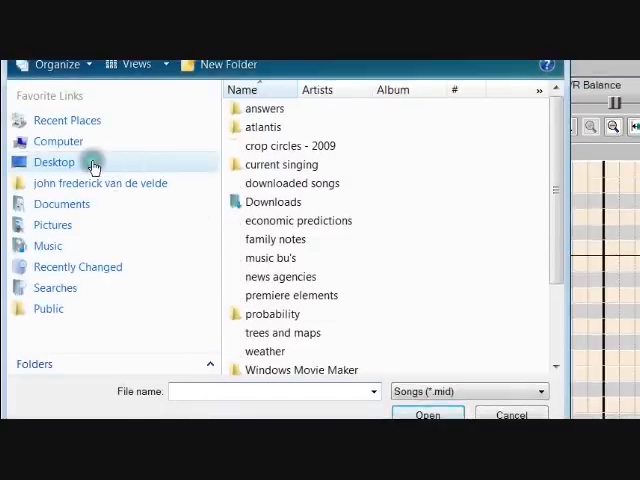
pyautogui.scroll(-3)
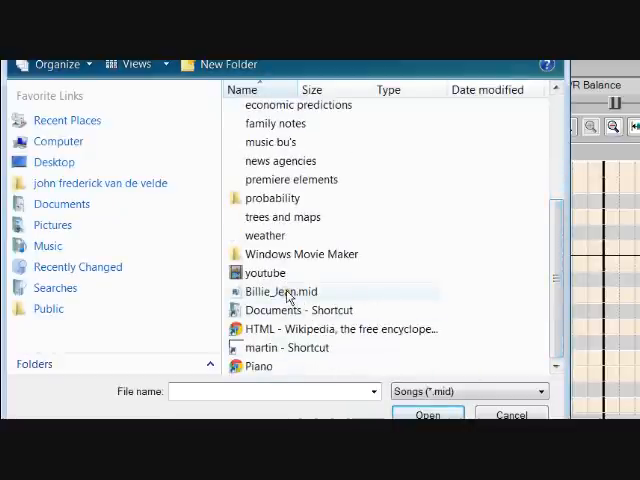
pyautogui.click(280, 291)
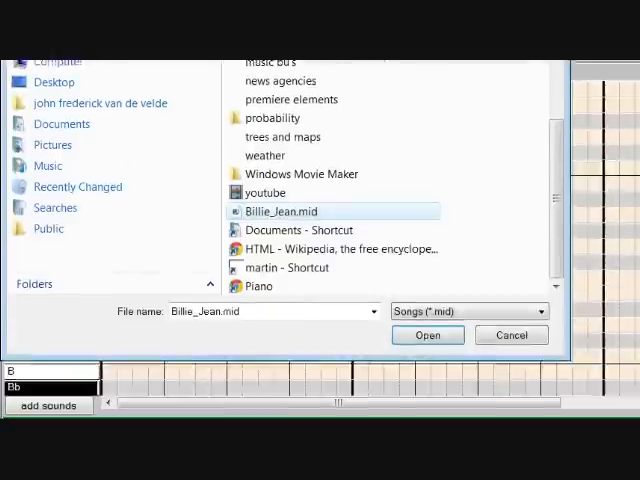
pyautogui.click(427, 335)
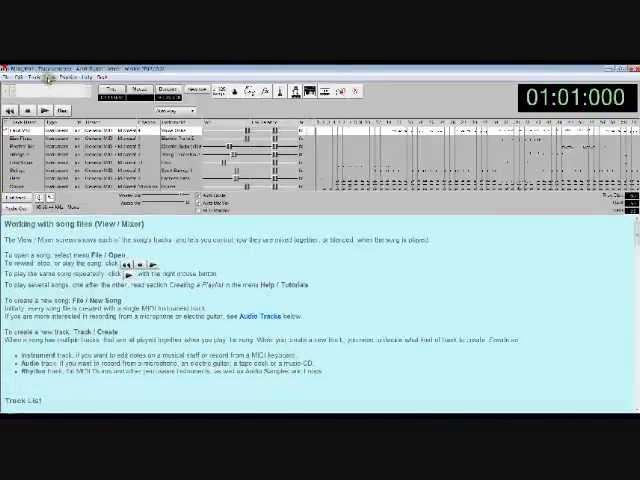
pyautogui.click(112, 88)
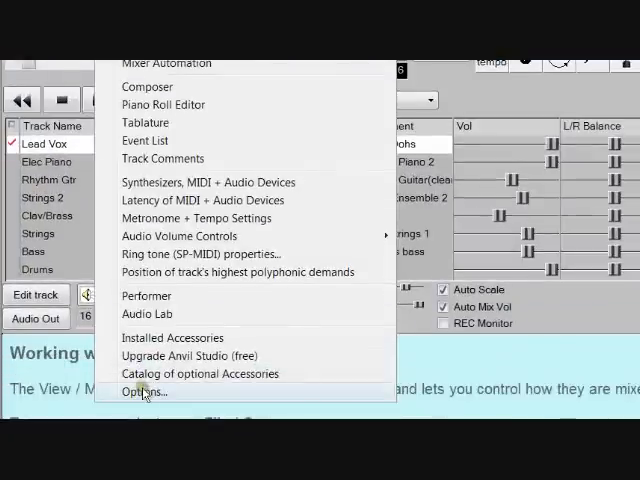
pyautogui.click(145, 391)
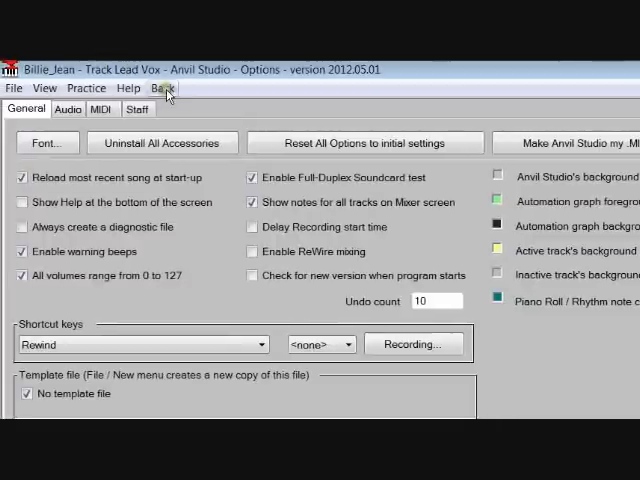
pyautogui.click(163, 88)
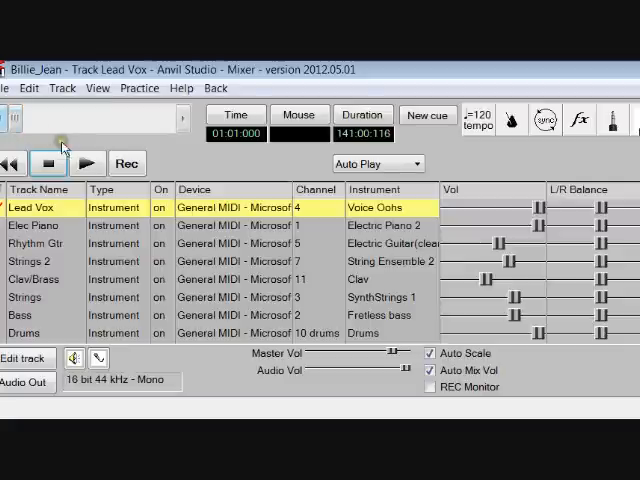
# - Silence the Lead Vox track by dragging its Vol slider fully left
pyautogui.click(86, 163)
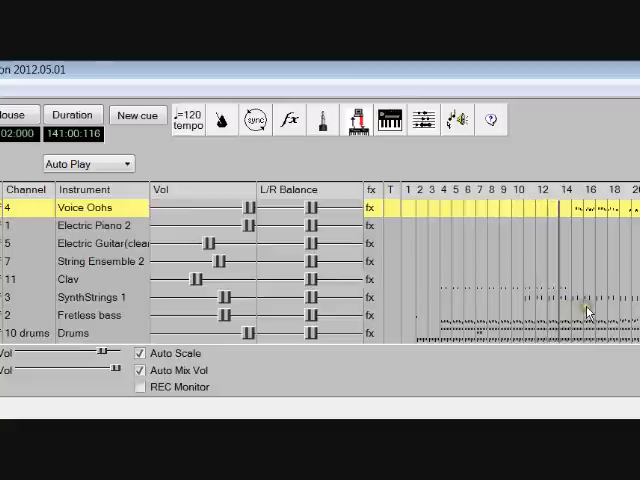
pyautogui.moveTo(590, 230)
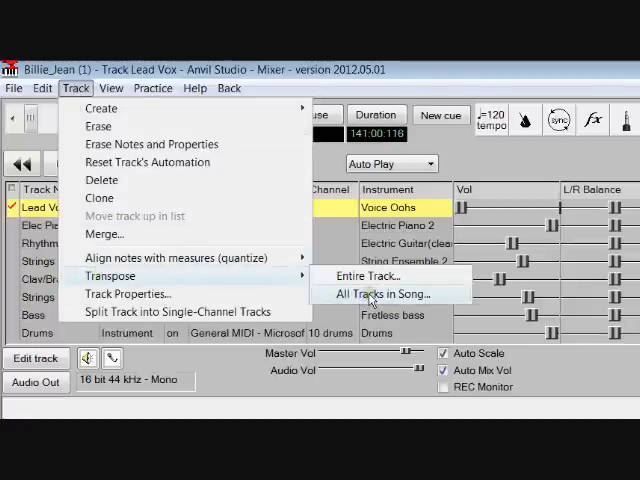
pyautogui.click(377, 293)
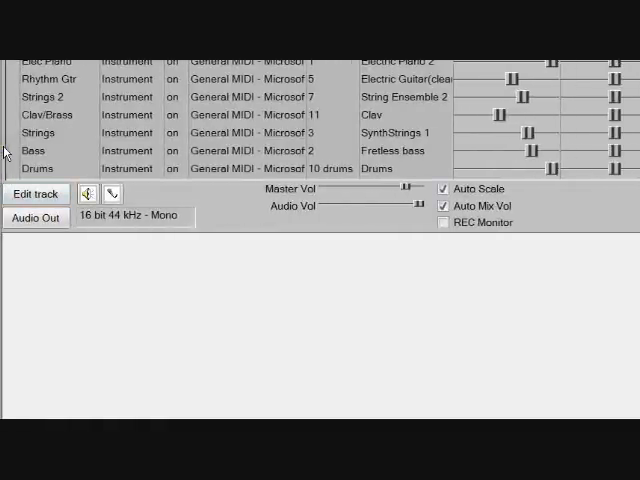
pyautogui.moveTo(294, 291)
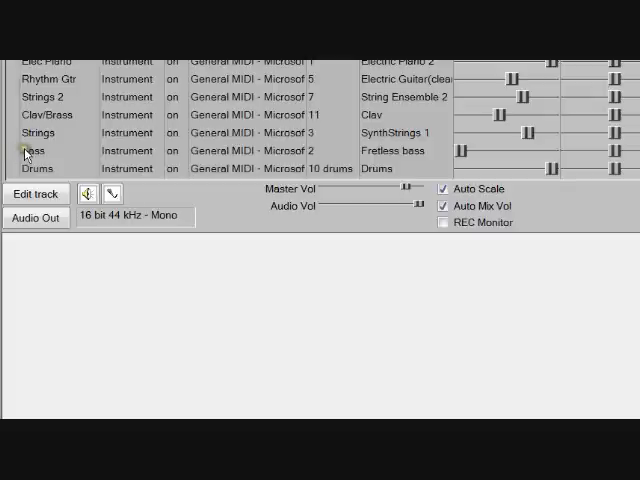
# - Select the Bass track row in the mixer
pyautogui.click(45, 150)
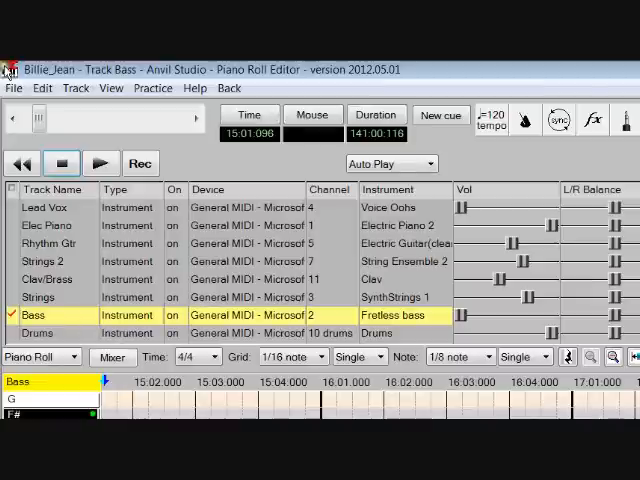
# - Select the Drums track, scroll the piano roll, and add a C3 drum note
pyautogui.click(40, 333)
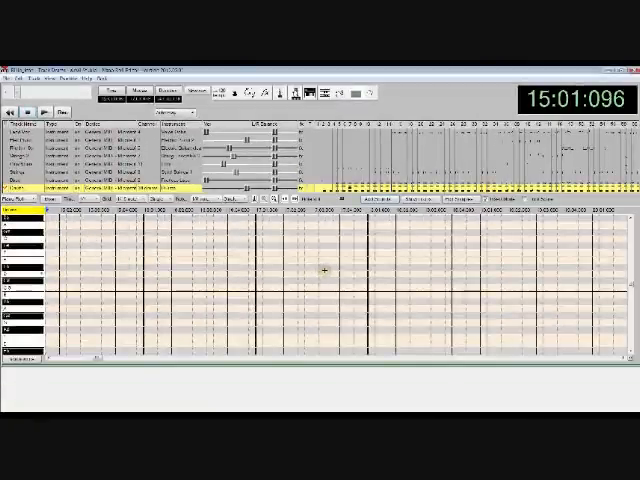
pyautogui.moveTo(340, 275)
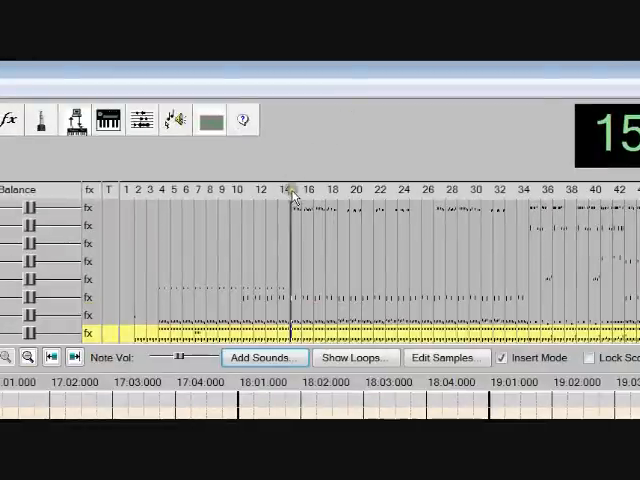
pyautogui.moveTo(287, 196)
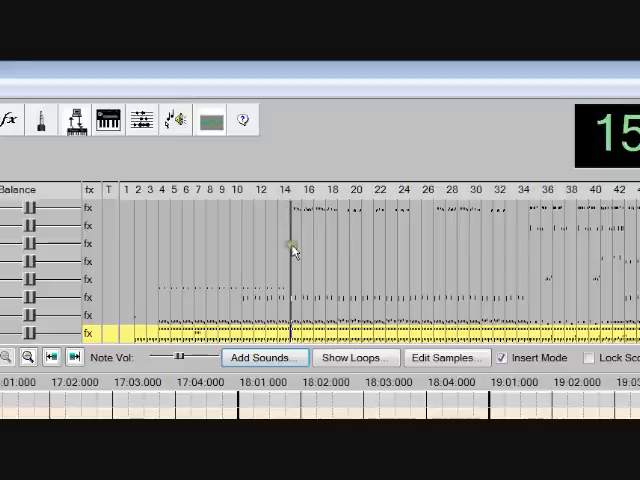
pyautogui.moveTo(312, 345)
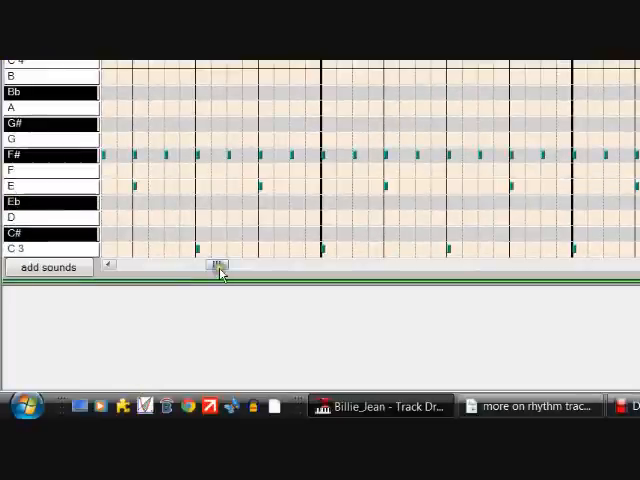
pyautogui.moveTo(218, 266); pyautogui.dragTo(125, 266)
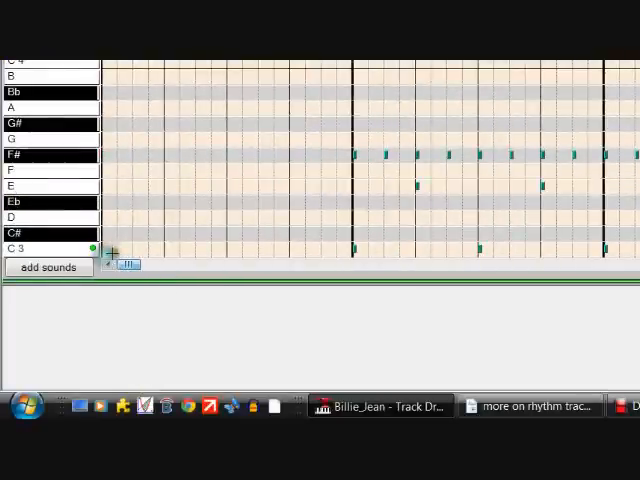
pyautogui.moveTo(290, 220)
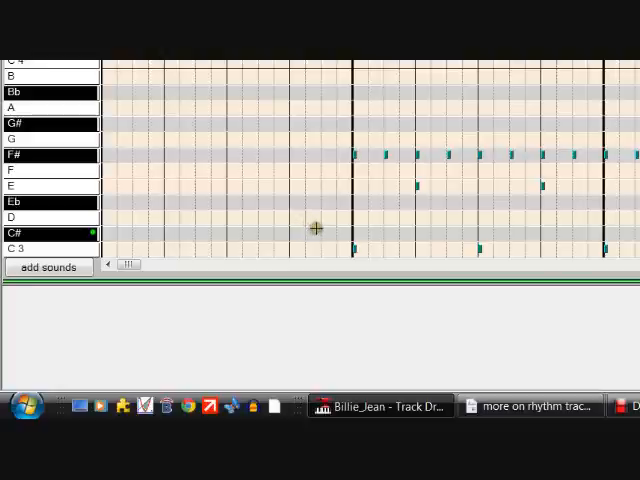
pyautogui.moveTo(340, 245)
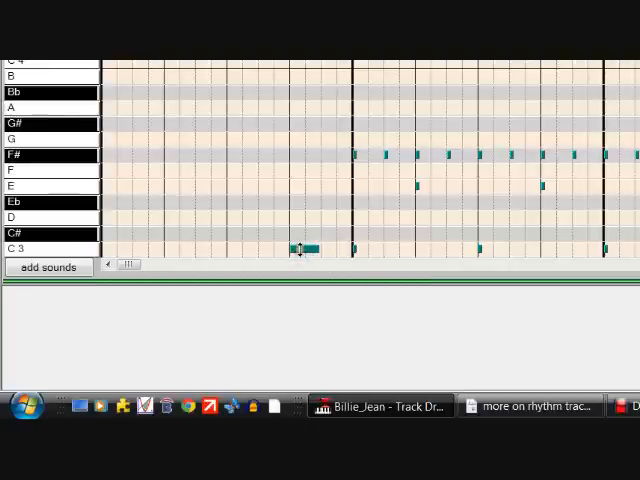
pyautogui.click(300, 248)
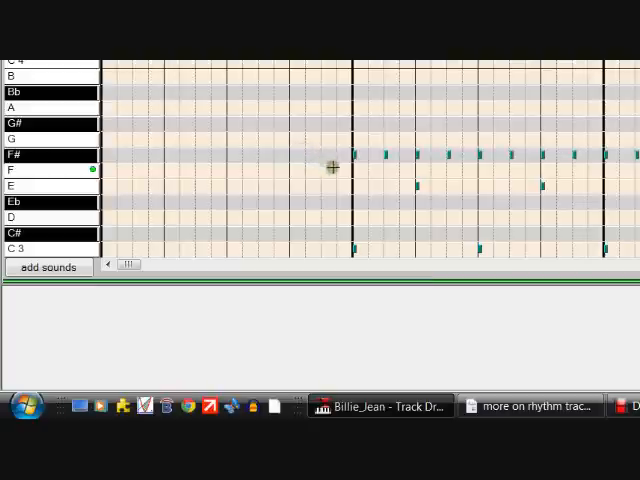
pyautogui.moveTo(545, 175)
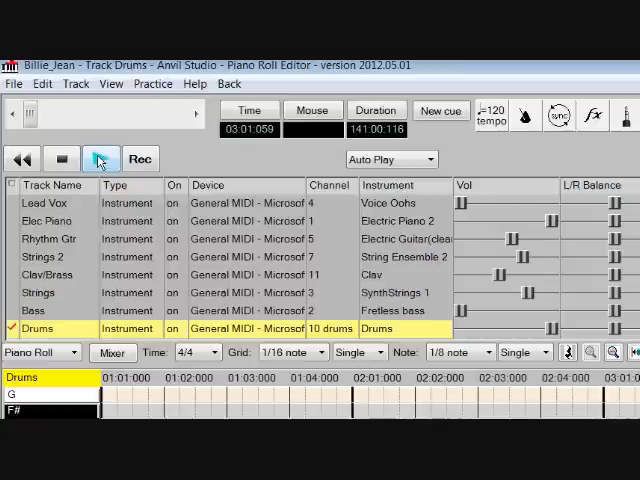
# - Play the drum track and scroll through the piano roll
pyautogui.click(61, 159)
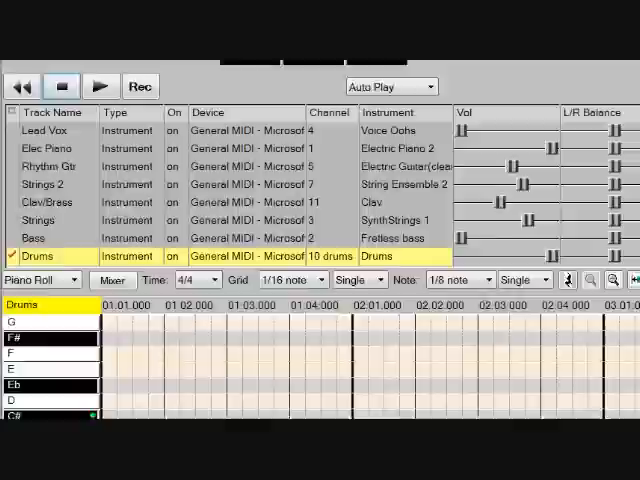
pyautogui.scroll(-3)
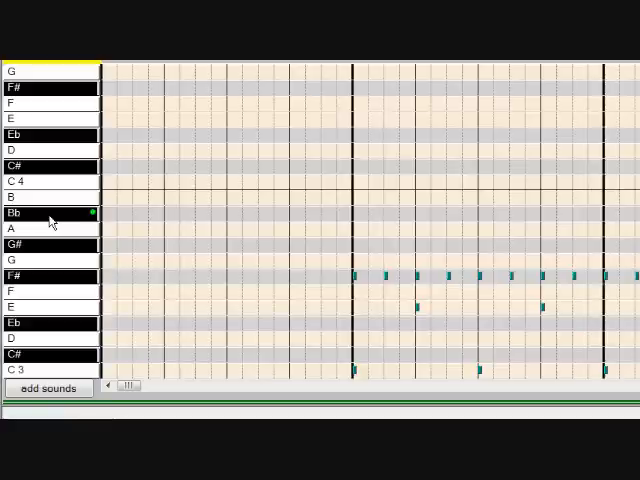
pyautogui.scroll(-3)
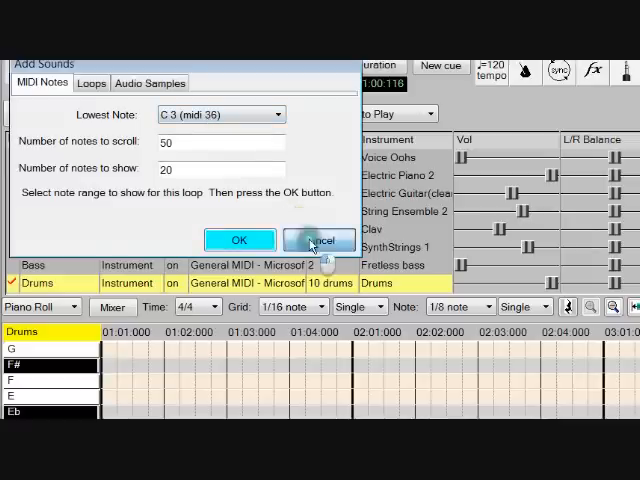
# - Cancel the Add Sounds dialog without changes
pyautogui.click(318, 240)
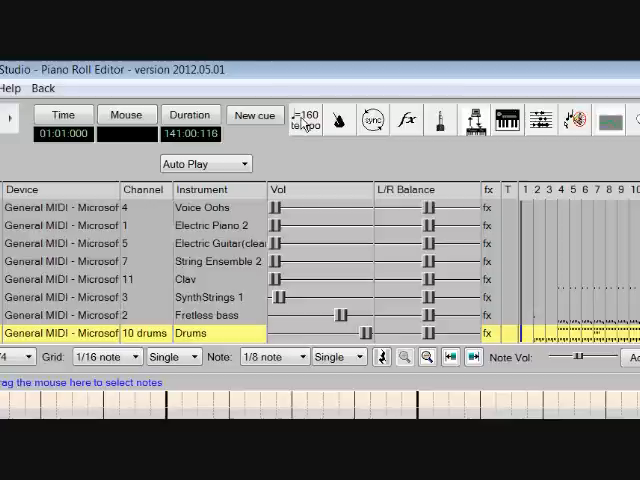
# - Open the Change song's tempo dialog for Billie_Jean, currently at 160 bpm
pyautogui.click(304, 120)
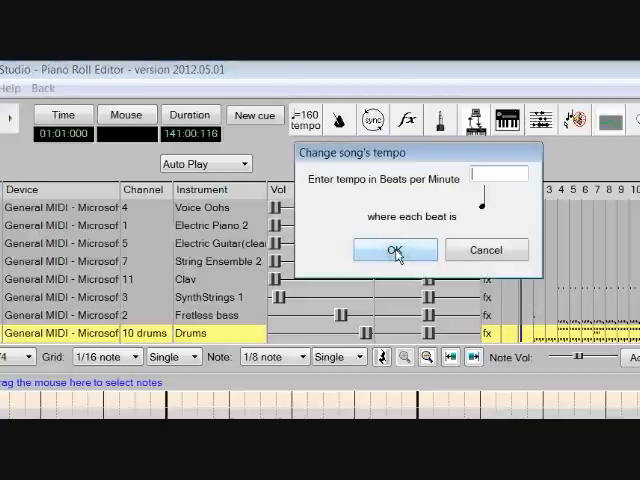